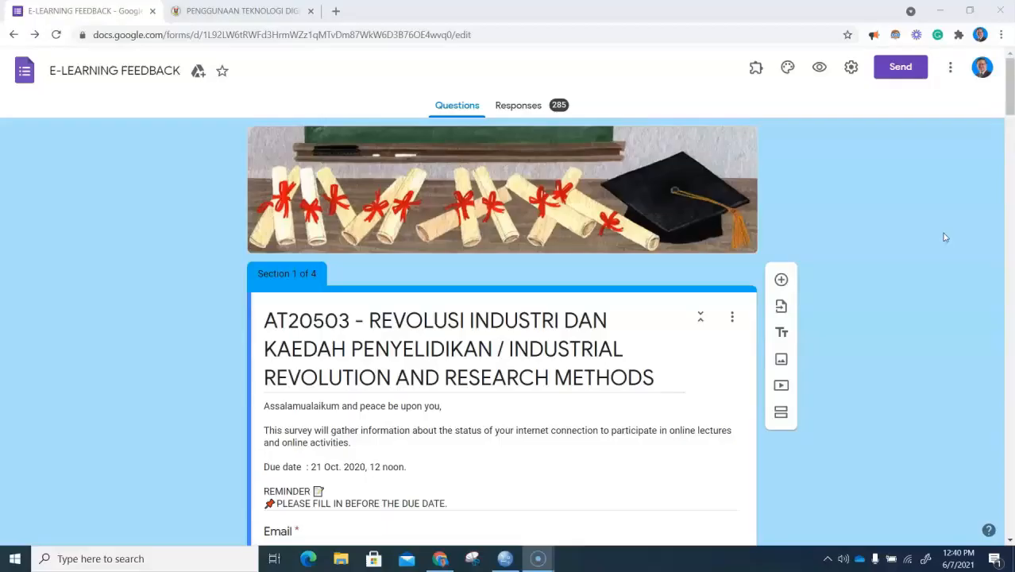
pyautogui.moveTo(952, 232)
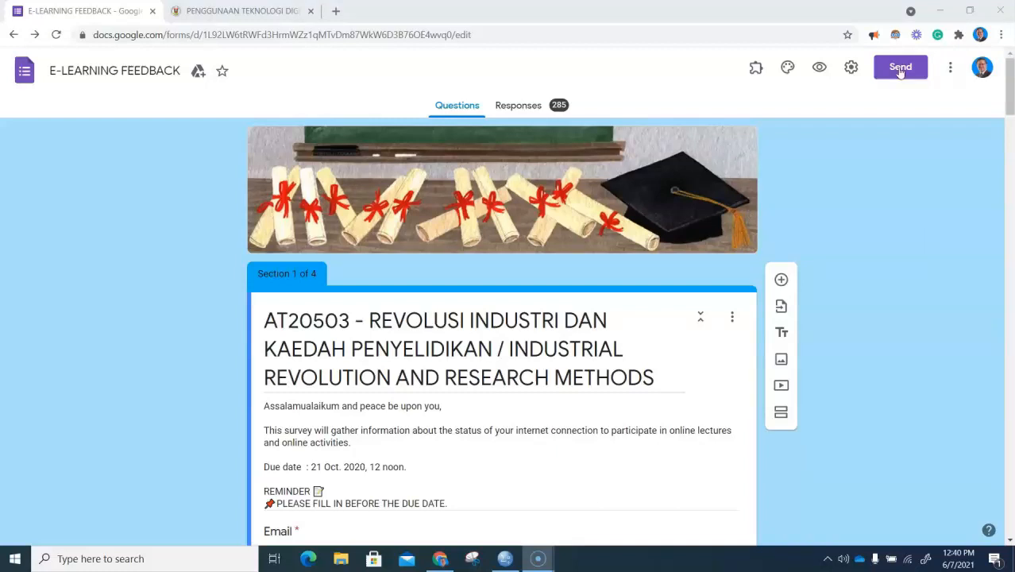
# Step: Copy the iframe embed HTML of the E-LEARNING FEEDBACK form from the Send dialog
pyautogui.click(899, 66)
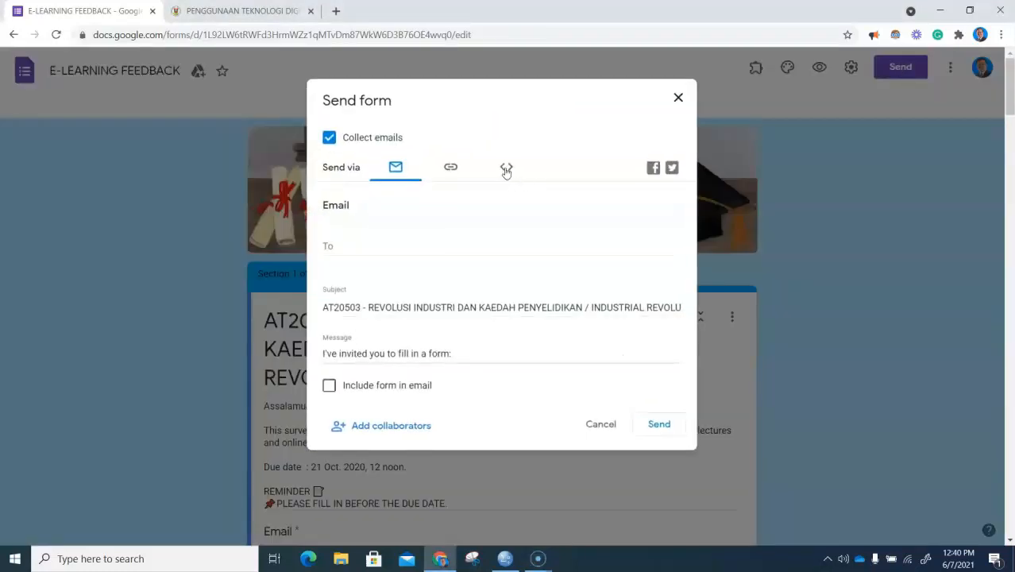
pyautogui.click(507, 167)
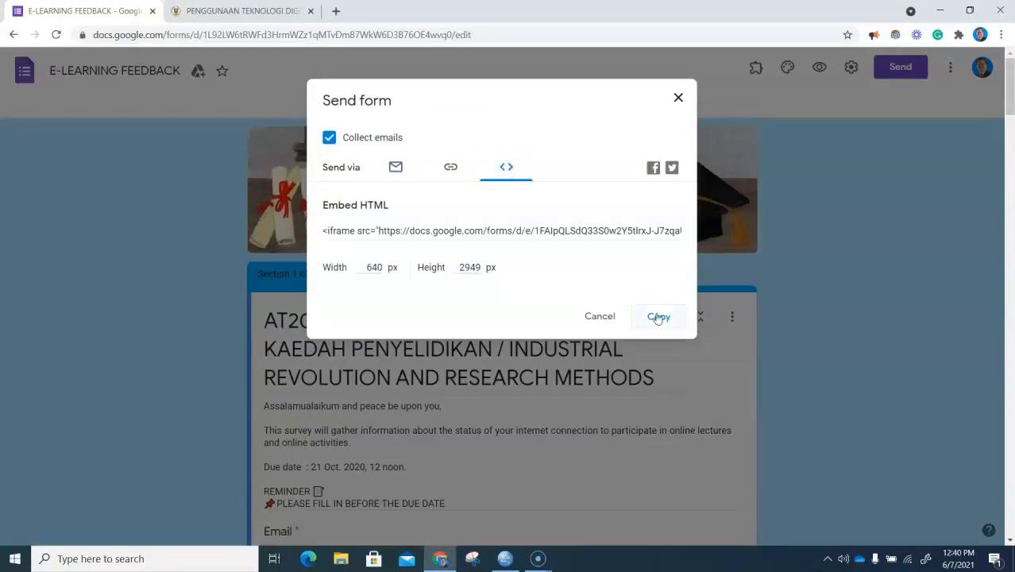
pyautogui.click(657, 317)
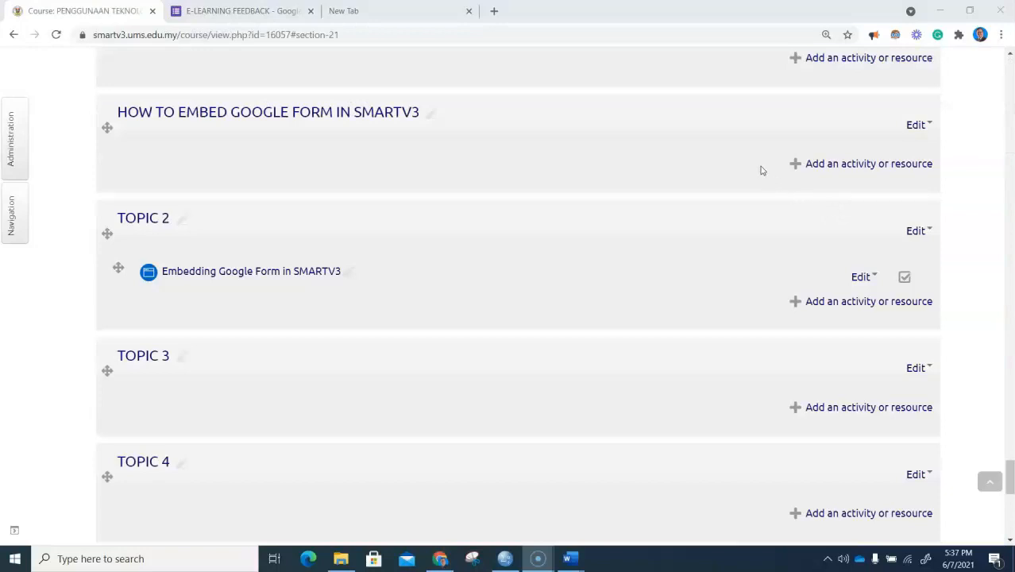
pyautogui.moveTo(820, 163)
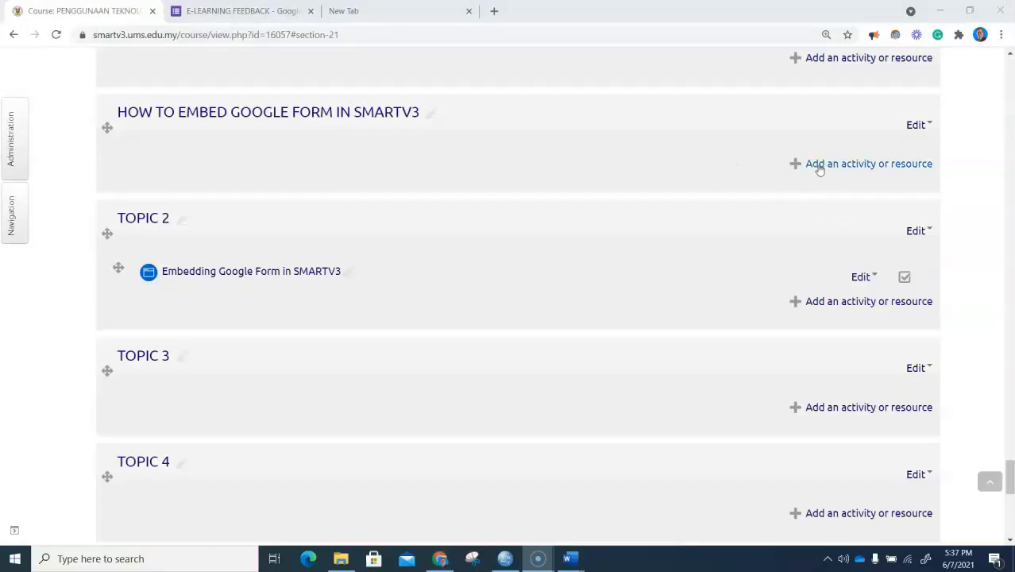
# Step: Add a new Page resource to the HOW TO EMBED GOOGLE FORM IN SMARTV3 section
pyautogui.click(869, 164)
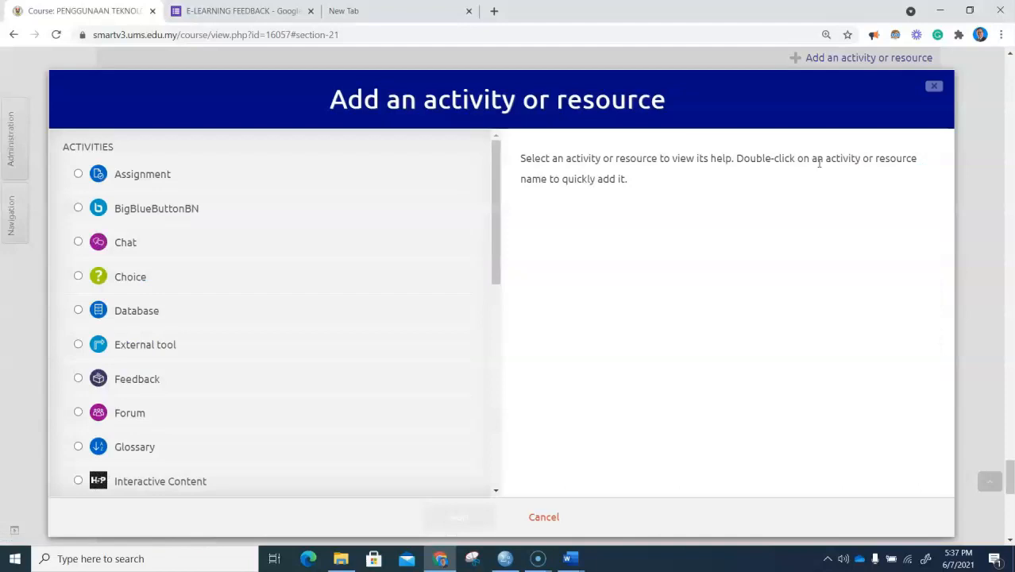
pyautogui.scroll(-3)
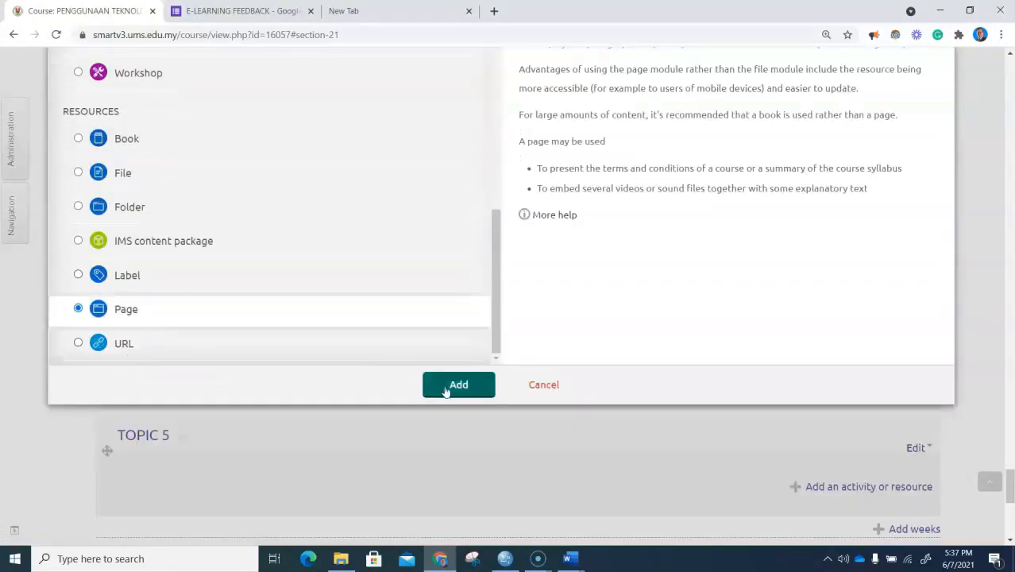
pyautogui.click(457, 385)
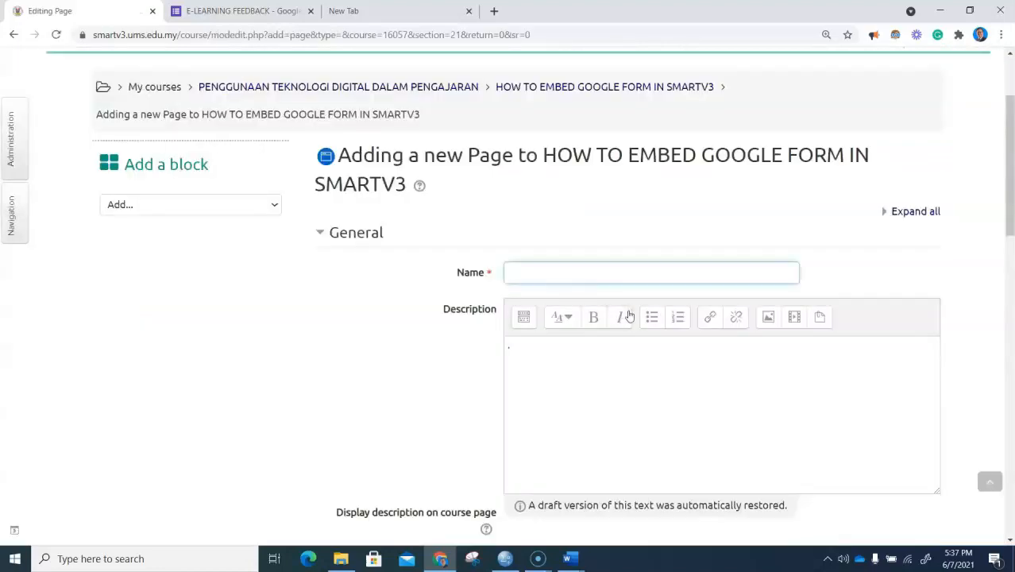
# Step: Name the new page EMBEDDING GOOGLE FORM and ready the content area for pasting
pyautogui.write('EMBEDDING GOO')
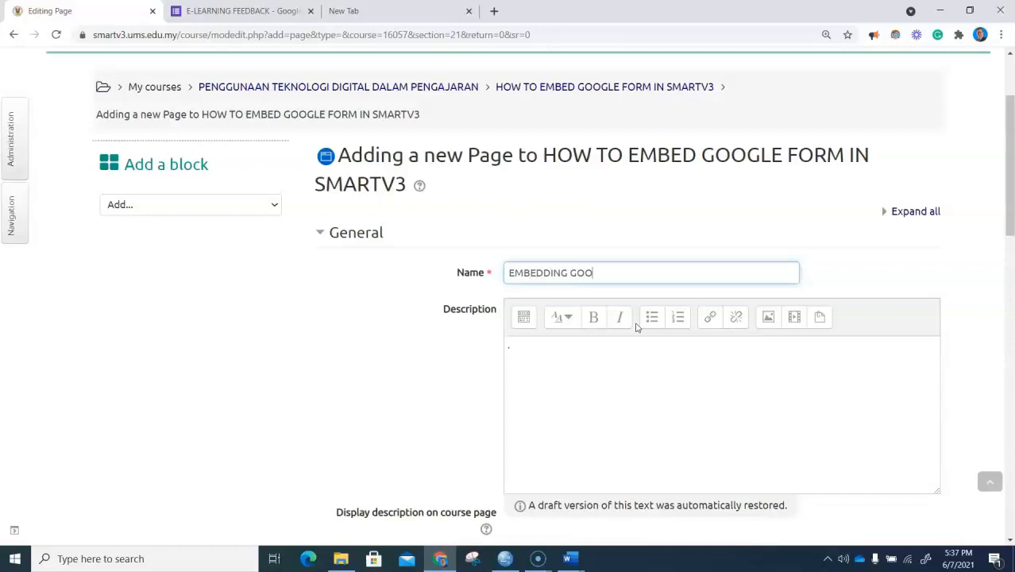
pyautogui.write('GLE FORM')
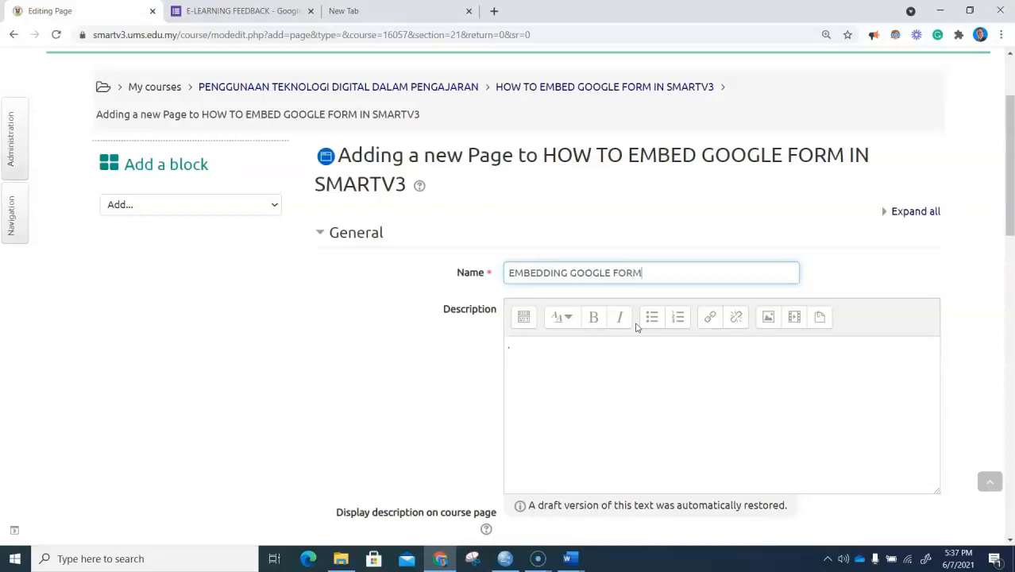
pyautogui.rightClick(508, 362)
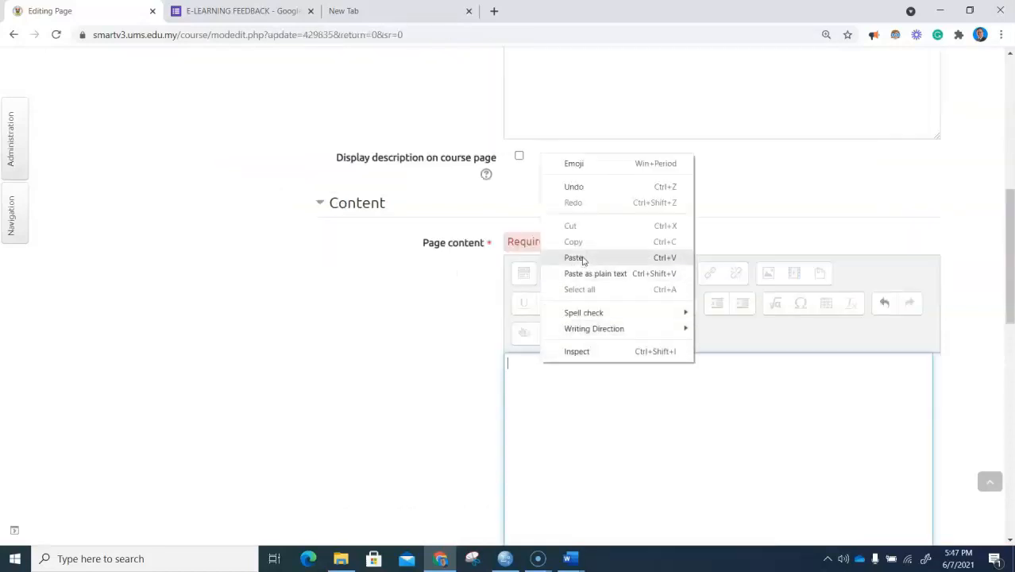
# Step: Paste the iframe code into the page content and change its width from 640 to 100%
pyautogui.click(574, 258)
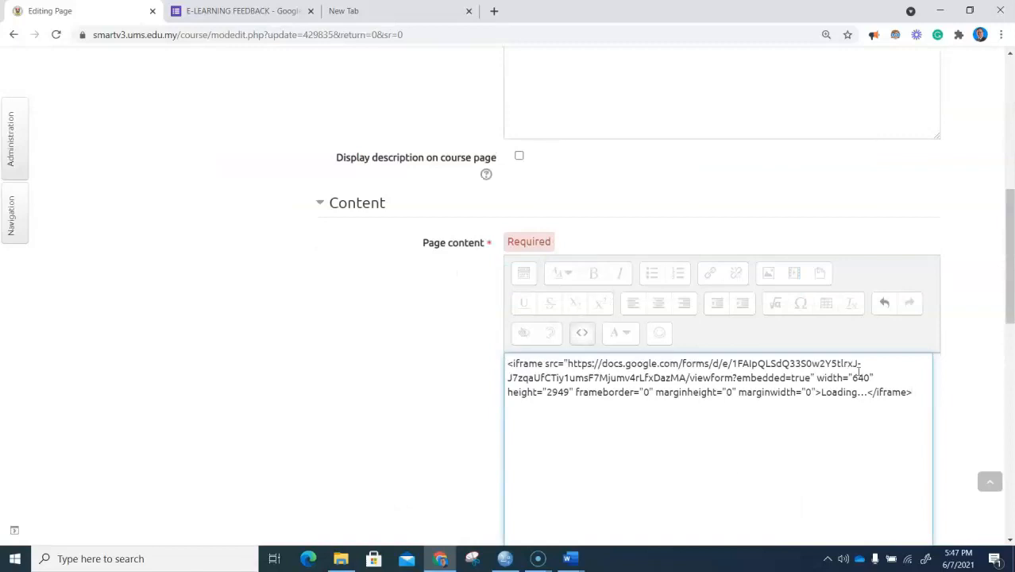
pyautogui.doubleClick(859, 379)
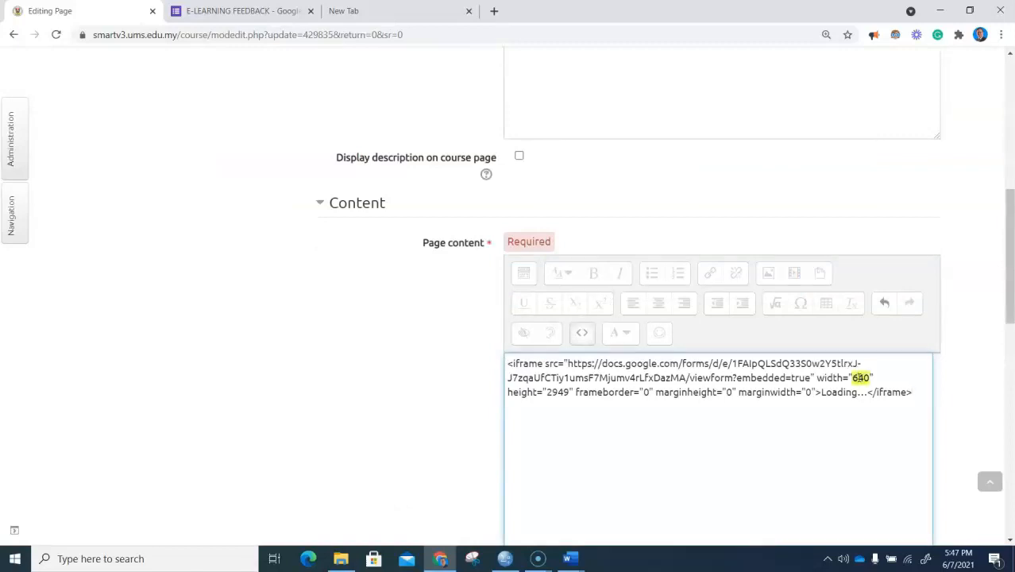
pyautogui.write('100%')
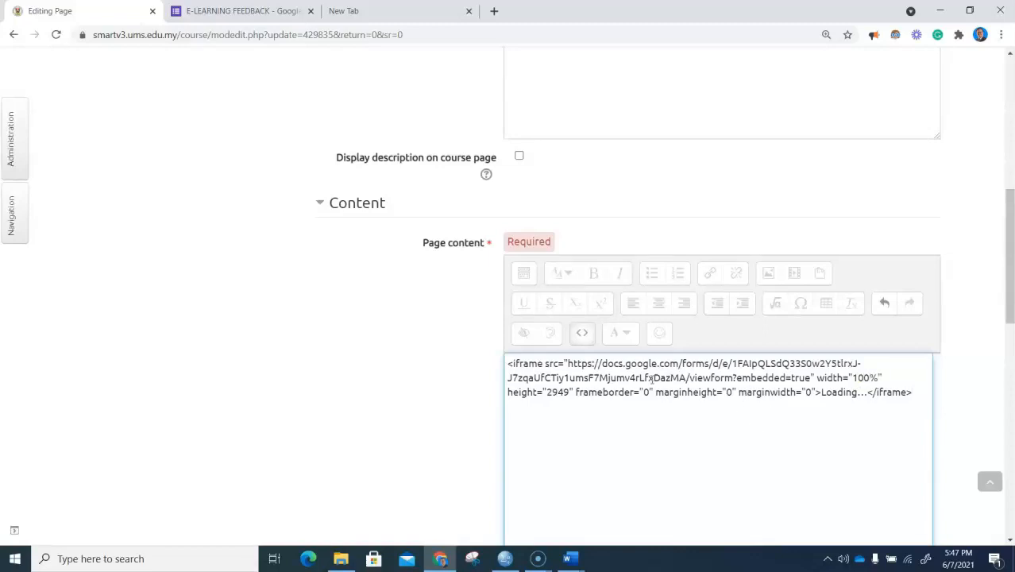
# Step: Save the page and return to the course
pyautogui.scroll(-3)
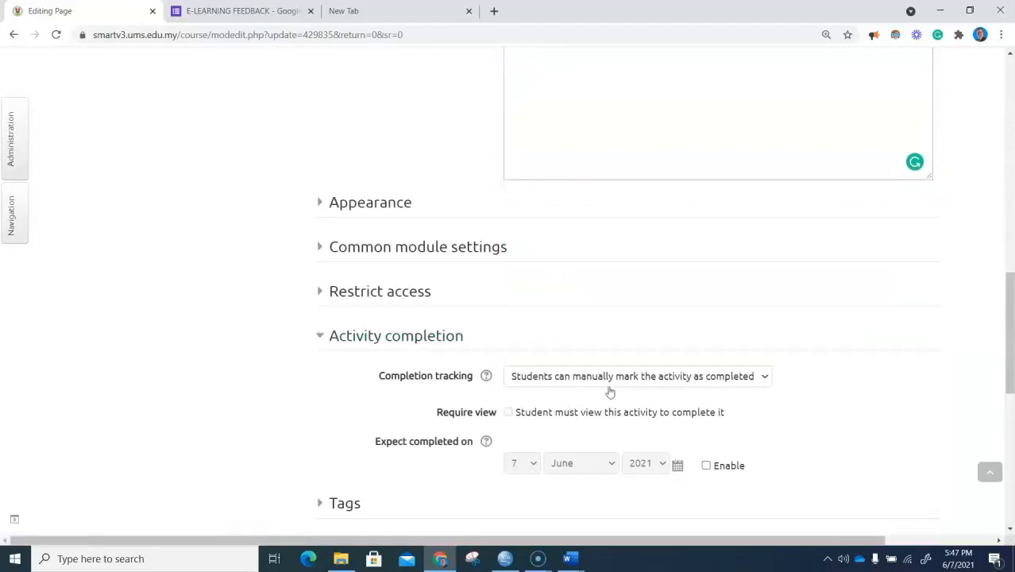
pyautogui.moveTo(699, 386)
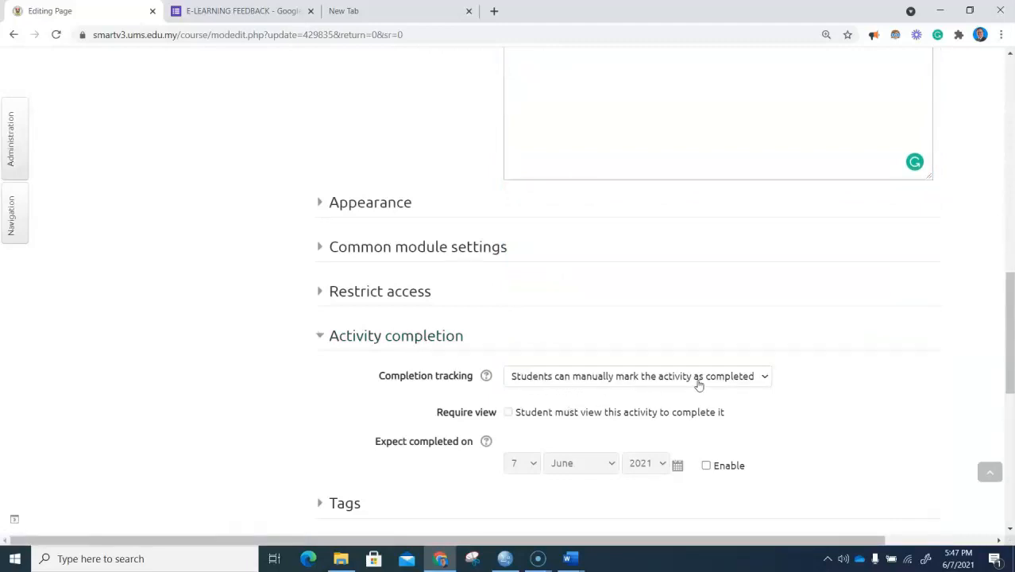
pyautogui.scroll(-3)
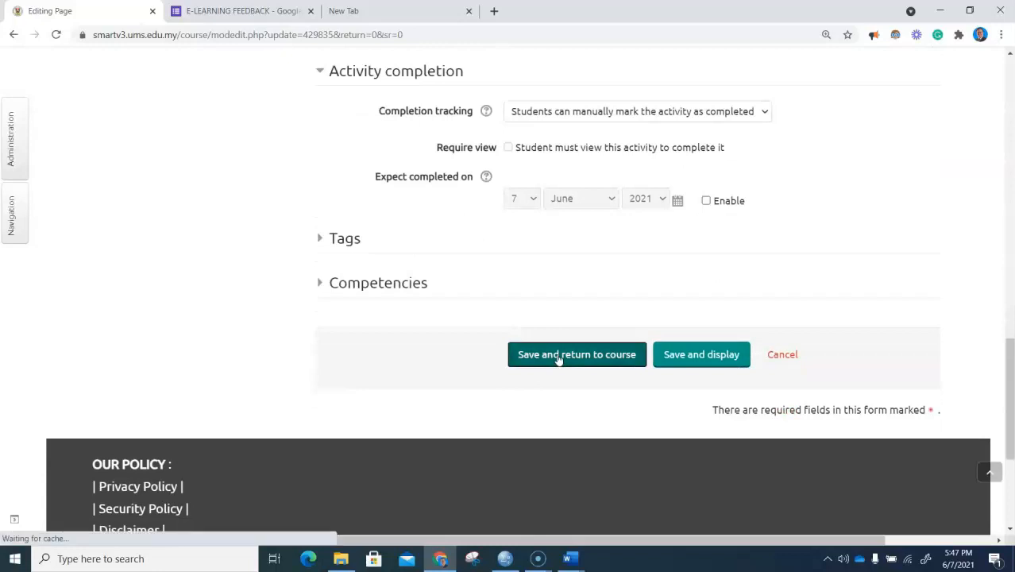
pyautogui.click(576, 355)
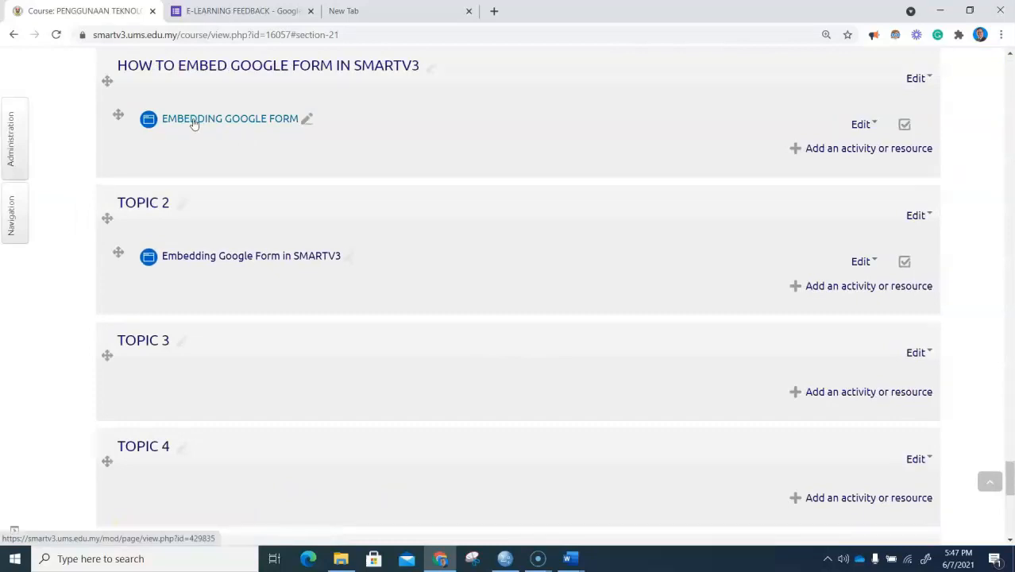
# Step: View the EMBEDDING GOOGLE FORM page showing the embedded Google Form
pyautogui.click(229, 118)
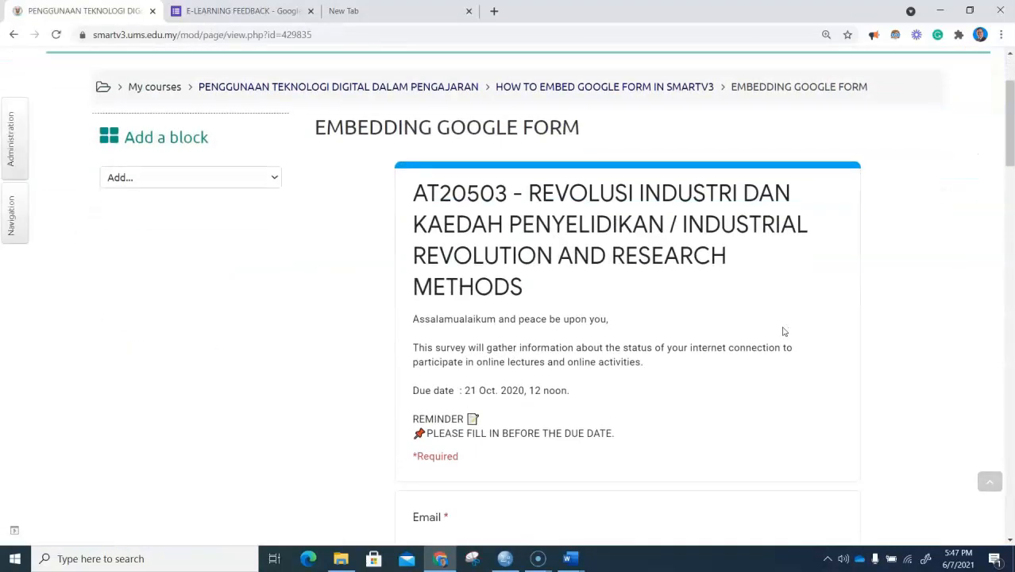